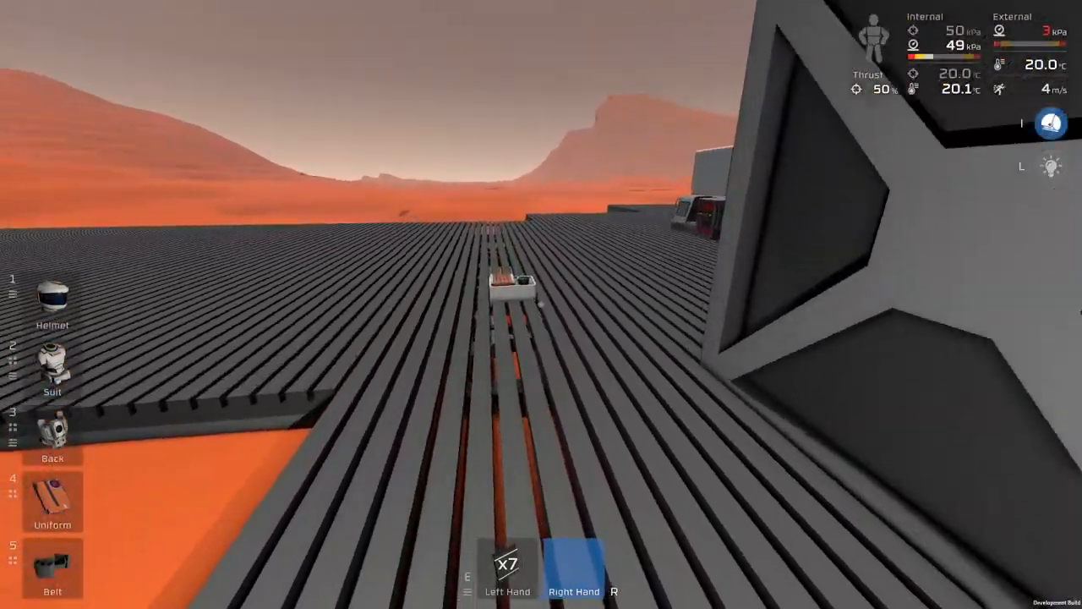
mouse_move(541, 305)
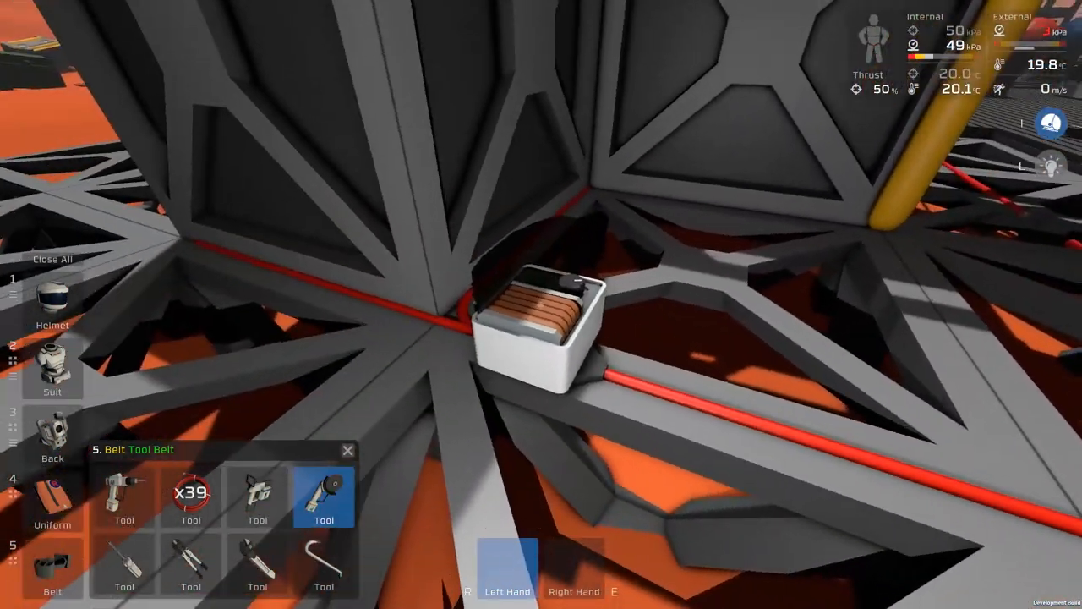
Raise the Transformer (Small) output setting three increments higher
click(123, 496)
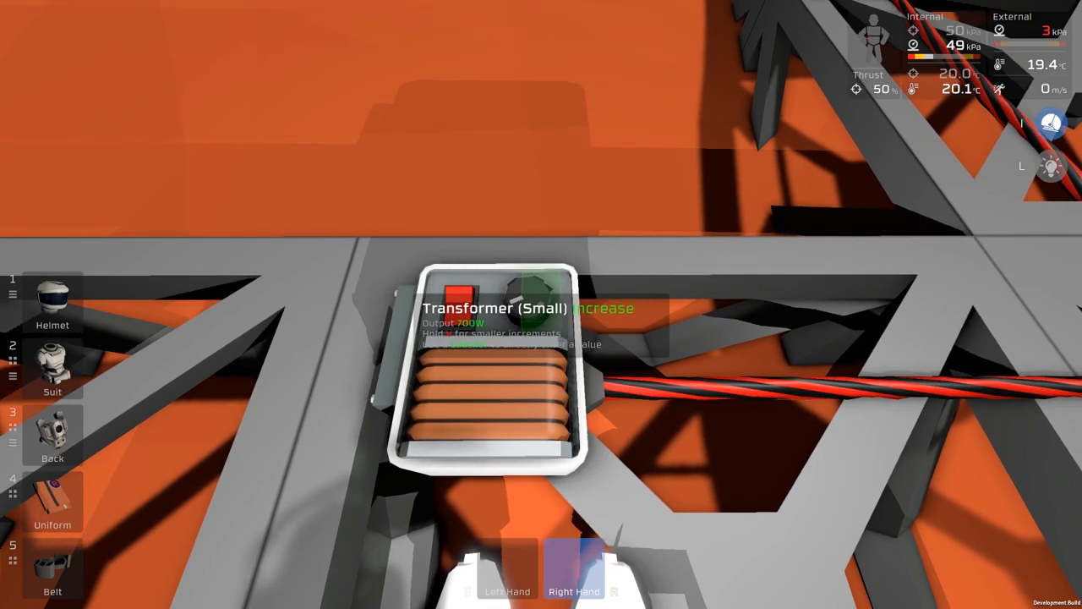
click(540, 308)
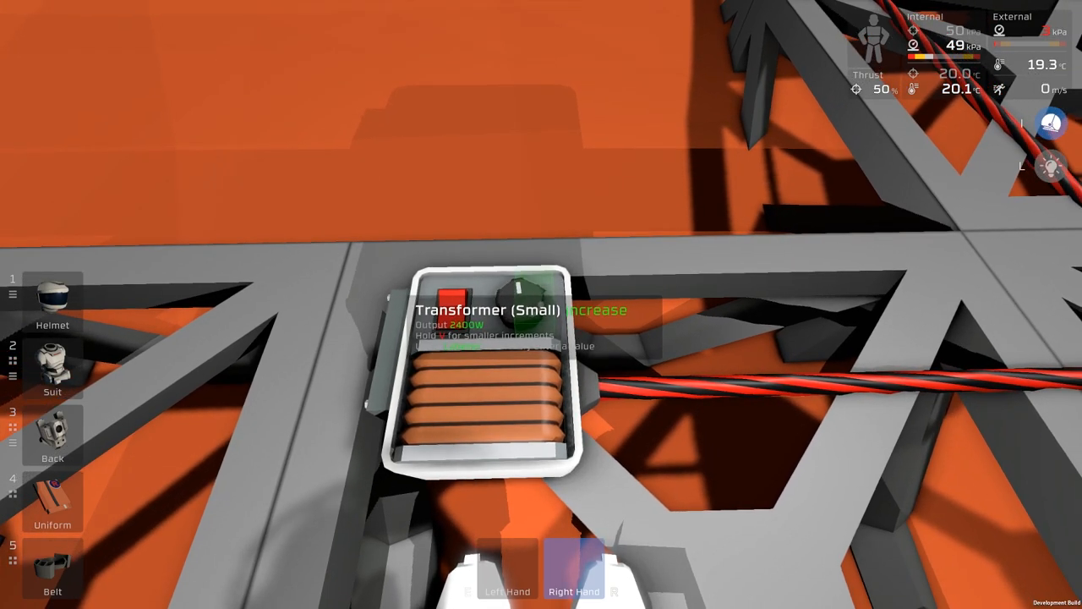
click(517, 307)
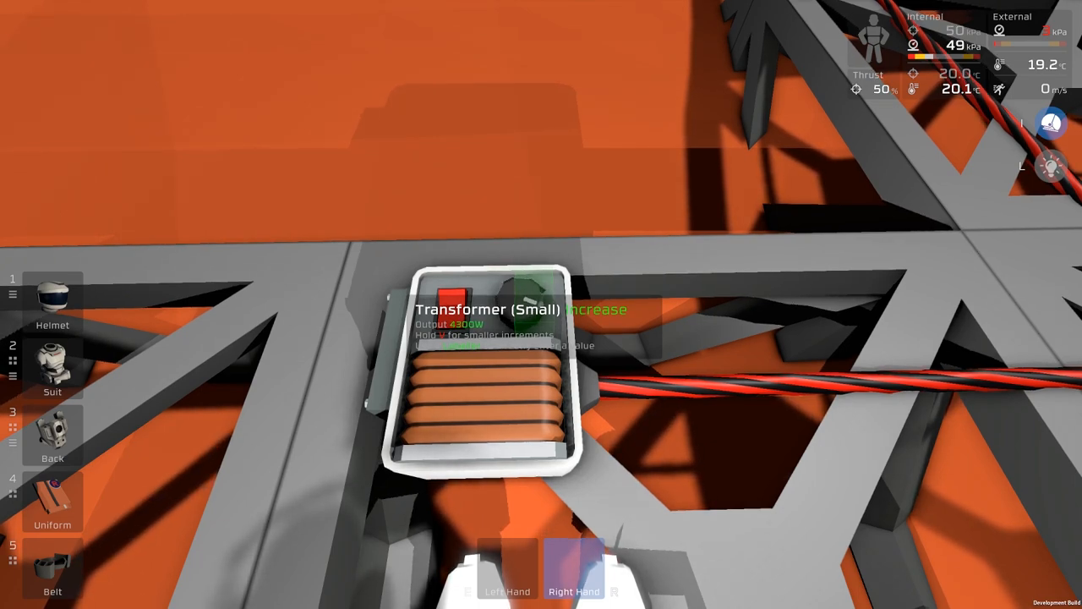
click(519, 313)
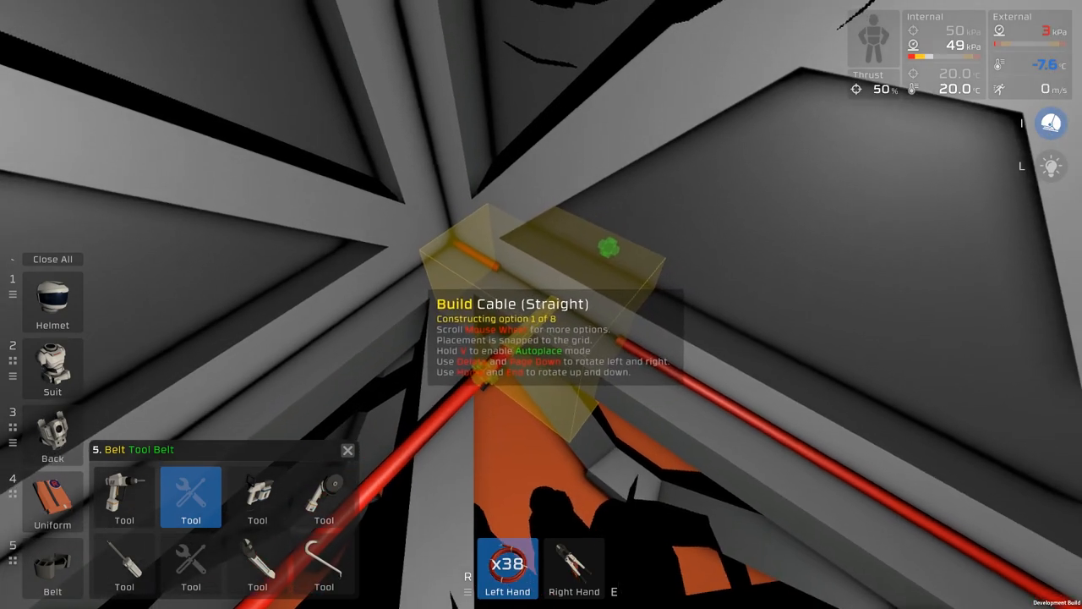
Walk outside the airlock and inspect the yellow pipe network along the outer frames
scroll(down, 3)
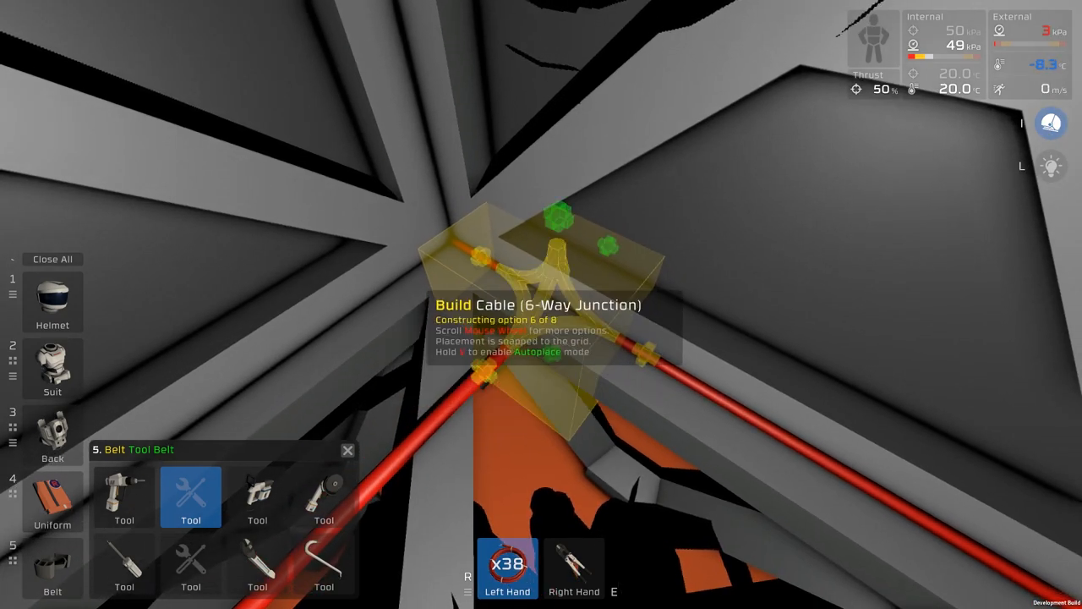
scroll(down, 3)
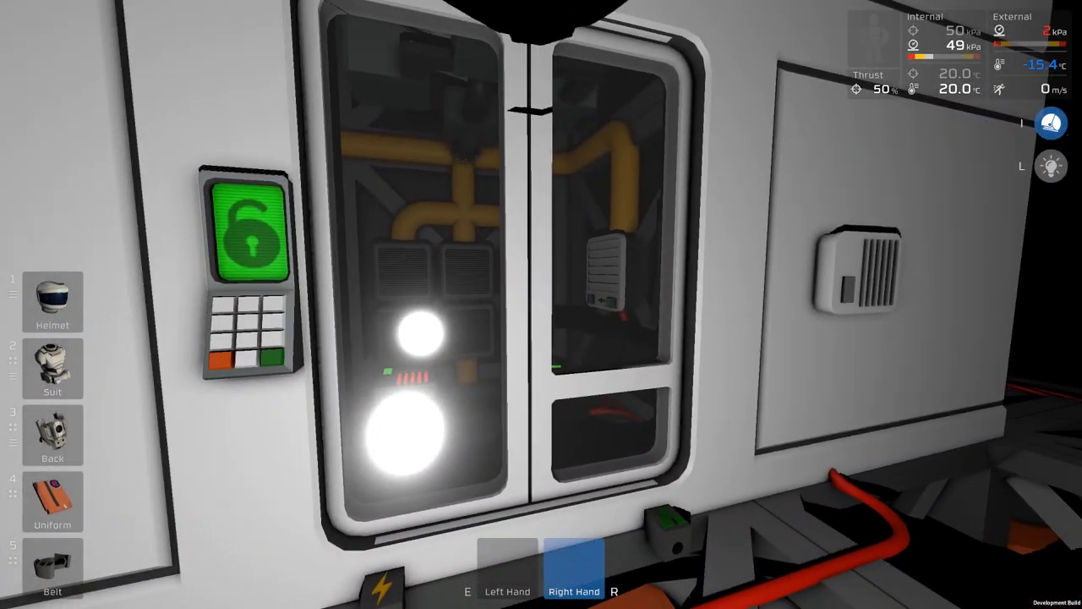
mouse_move(541, 304)
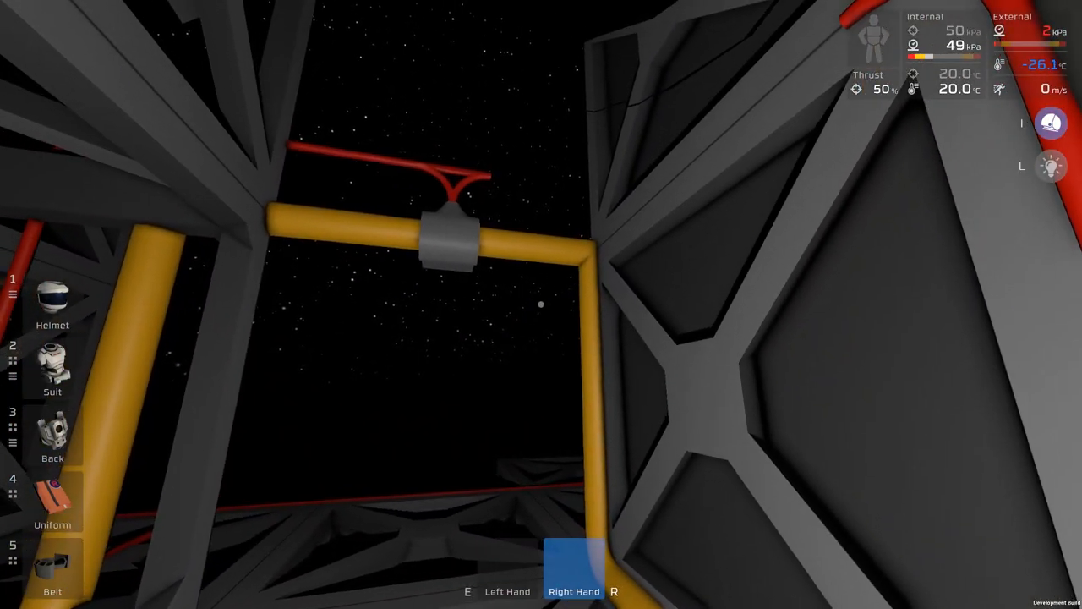
click(52, 432)
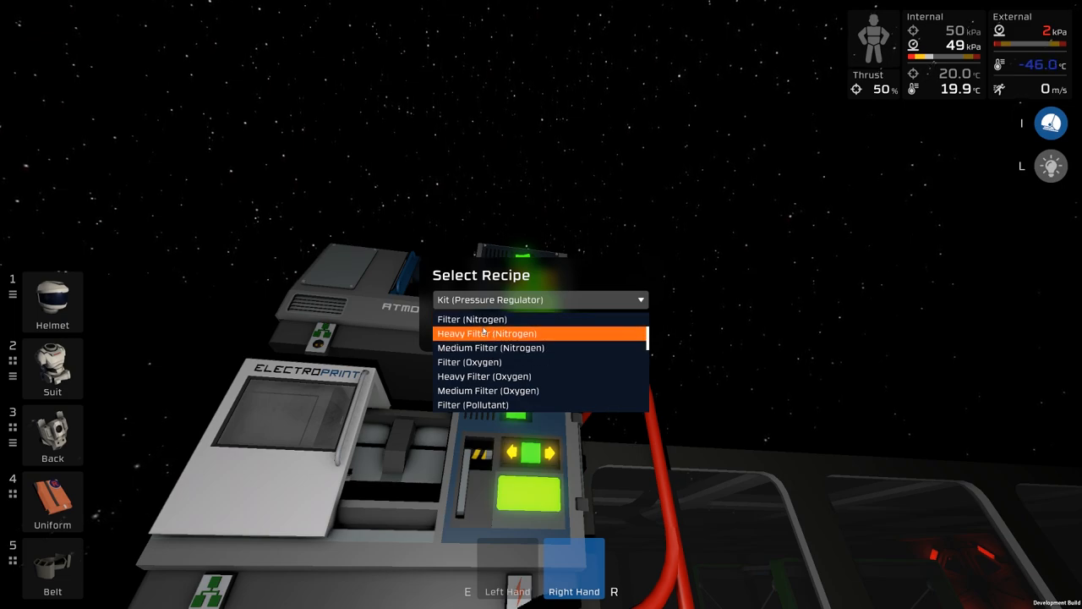
mouse_move(471, 318)
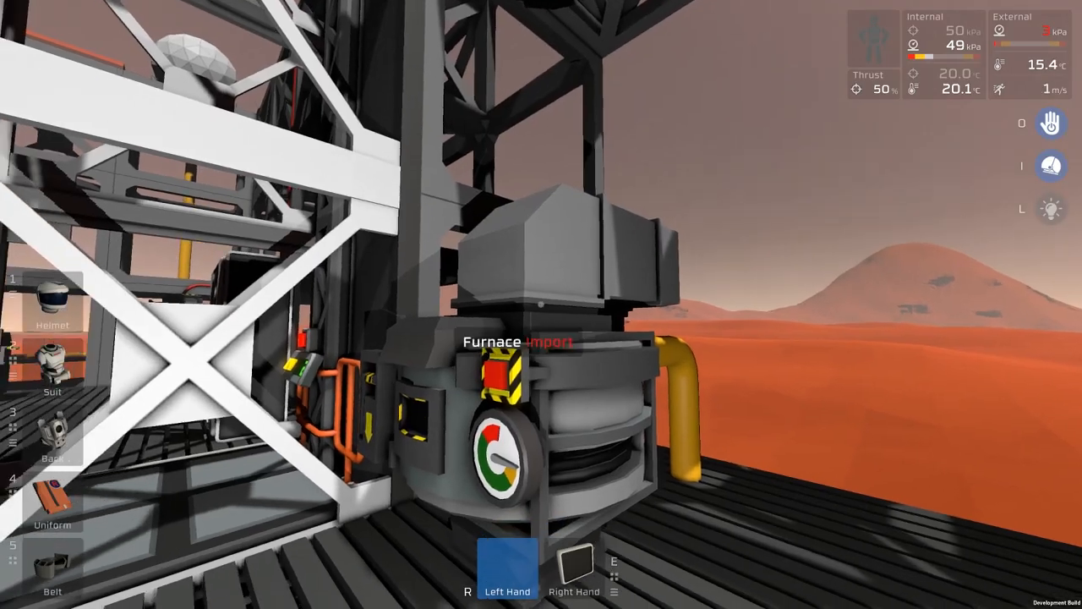
mouse_move(541, 304)
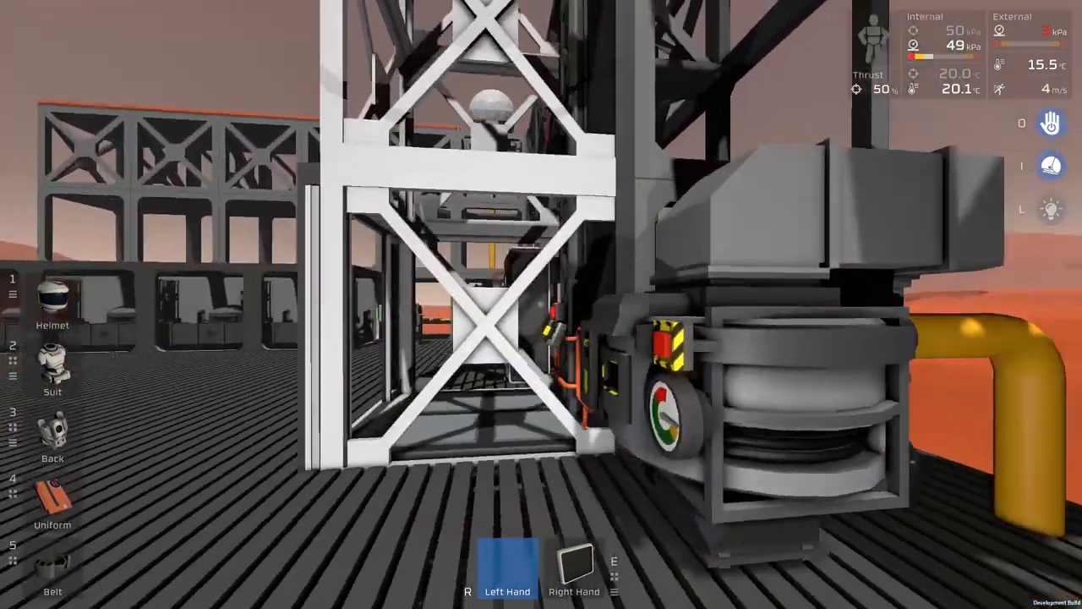
mouse_move(541, 304)
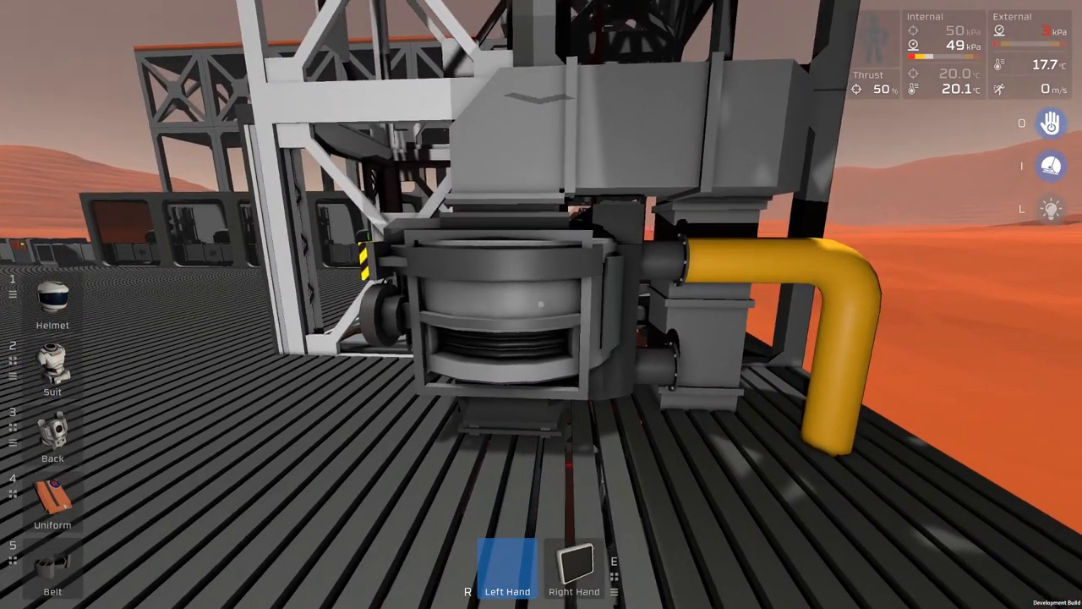
mouse_move(541, 305)
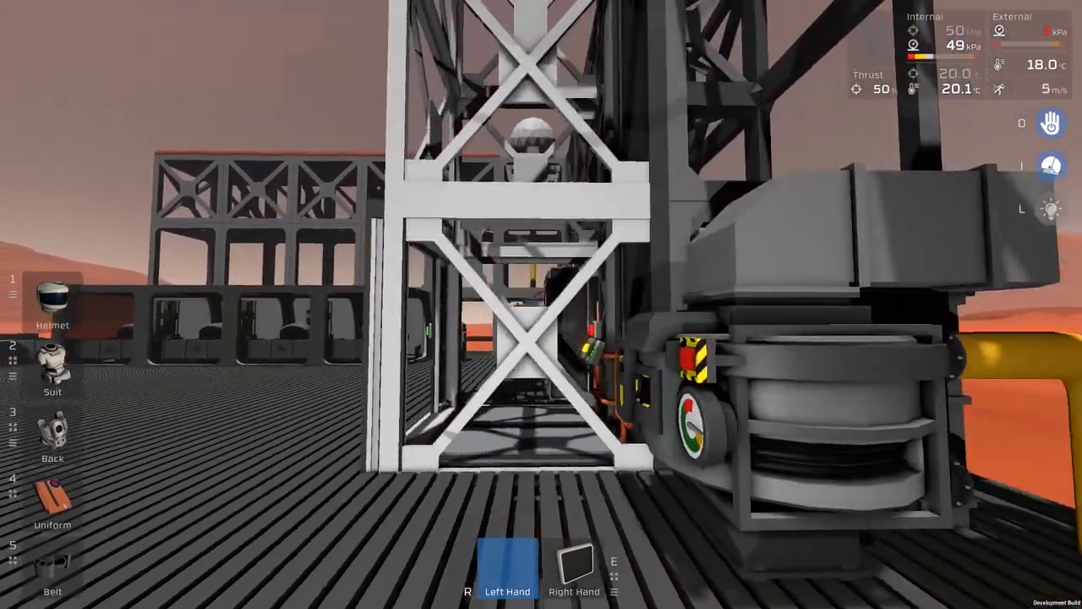
mouse_move(542, 304)
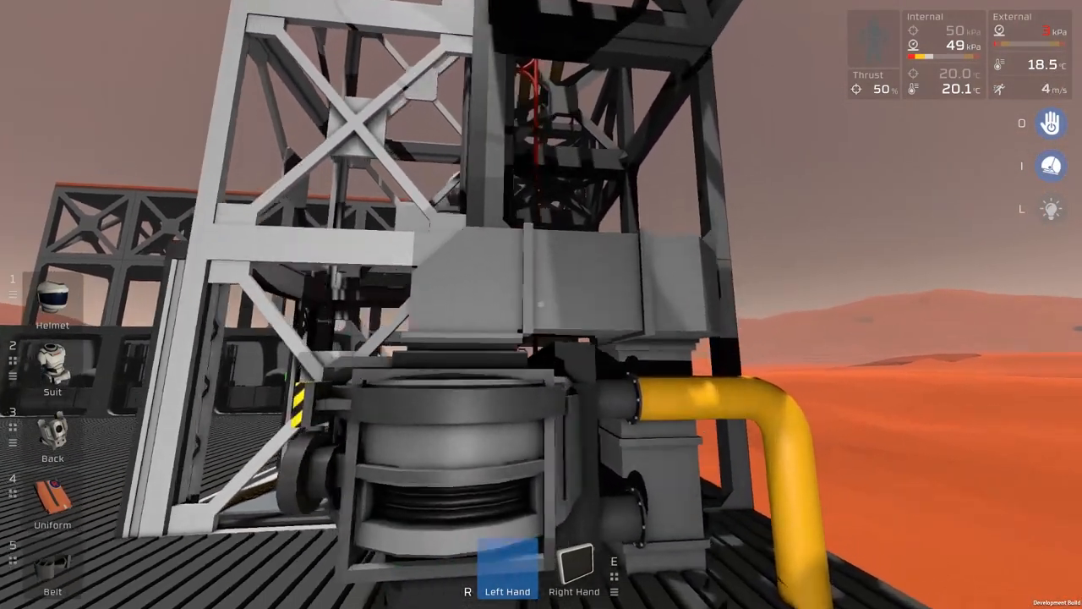
mouse_move(542, 305)
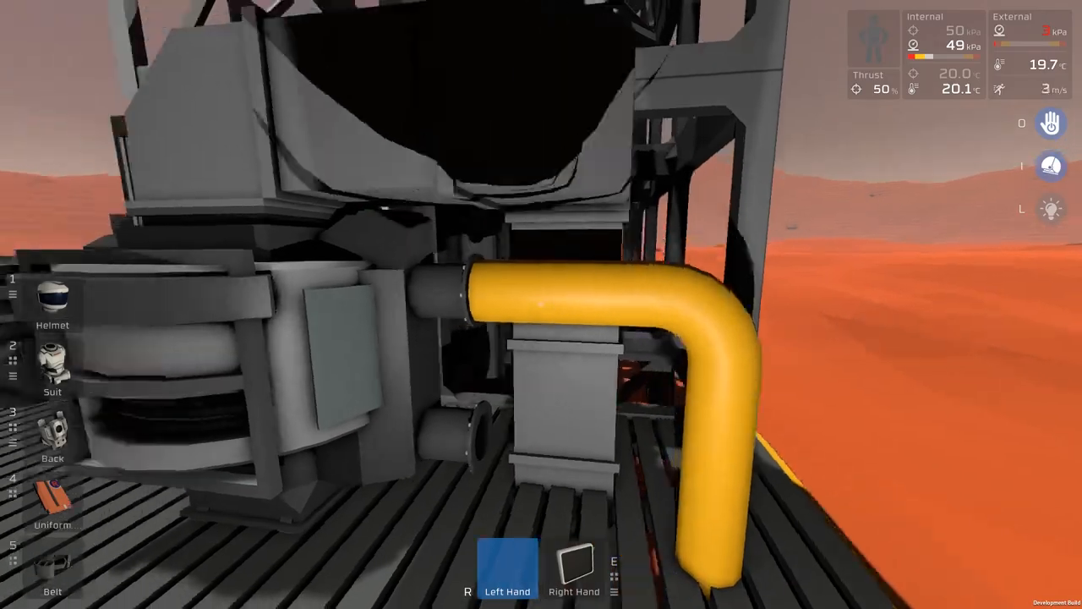
mouse_move(541, 305)
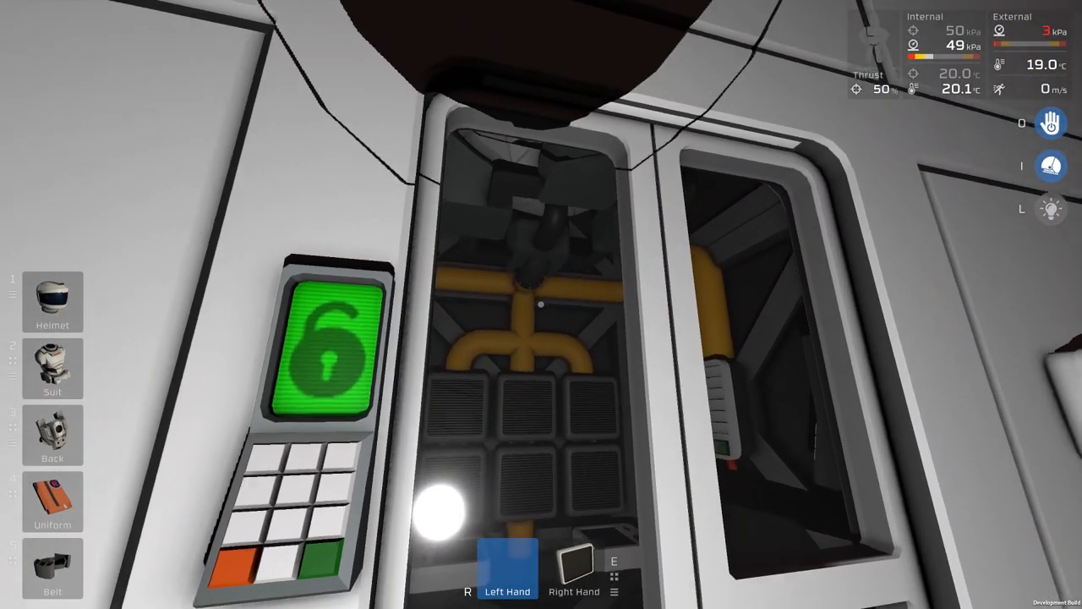
mouse_move(541, 338)
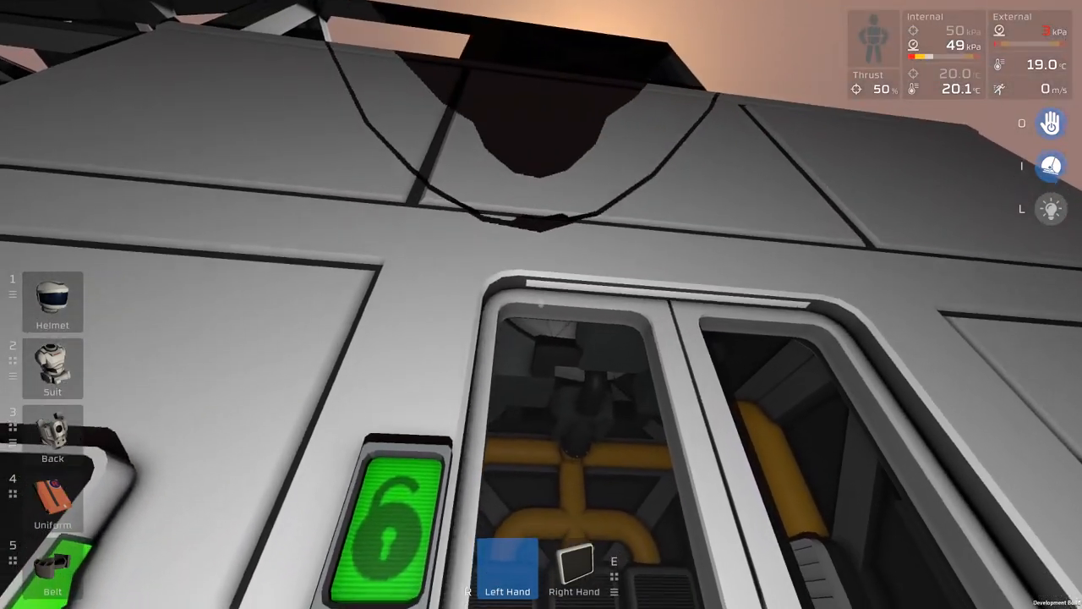
mouse_move(541, 304)
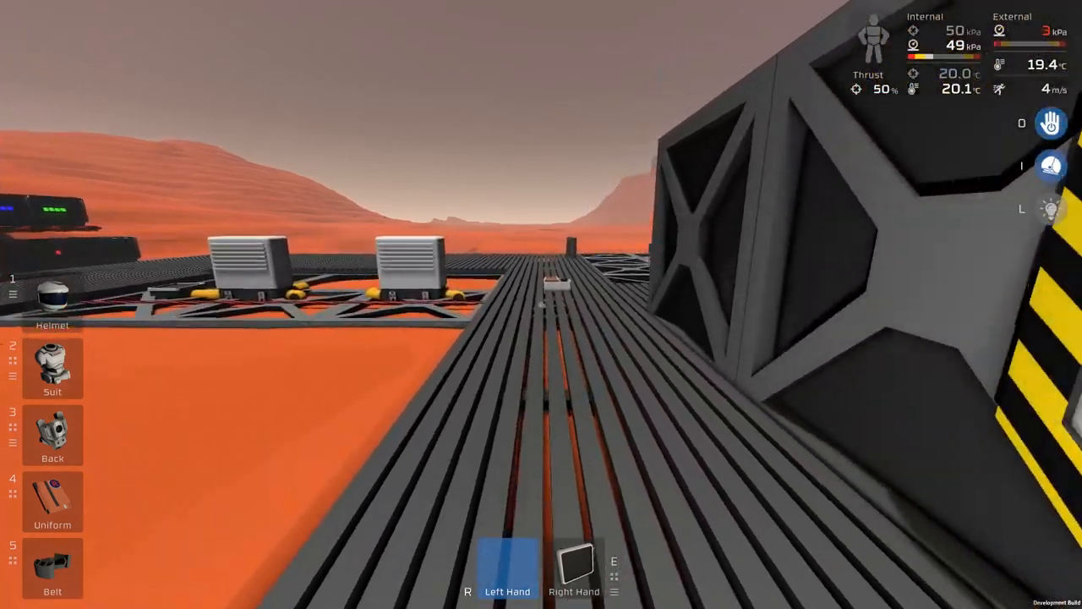
mouse_move(541, 305)
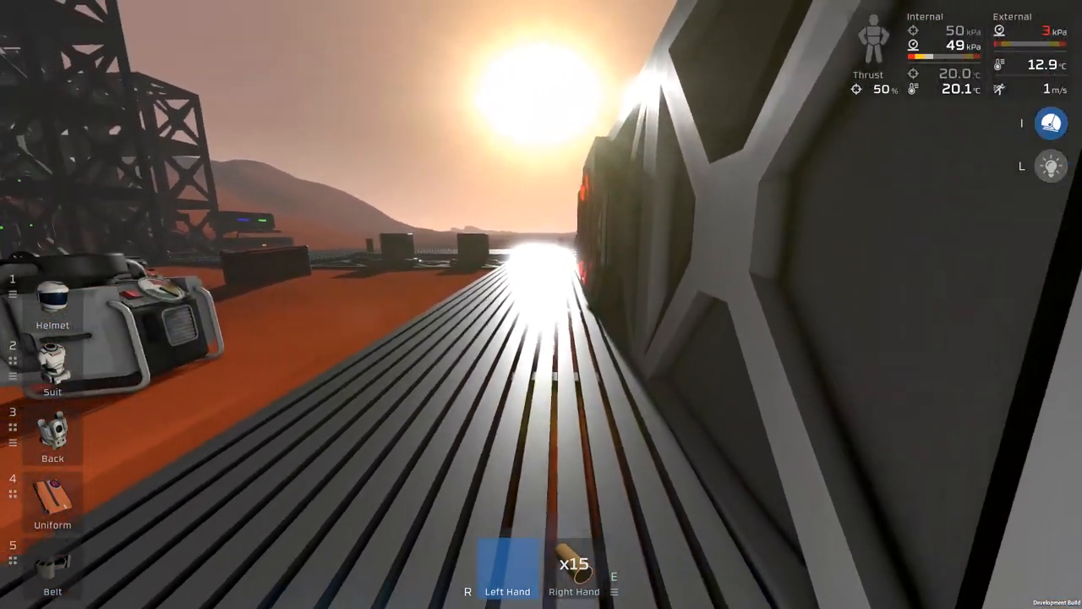
mouse_move(541, 304)
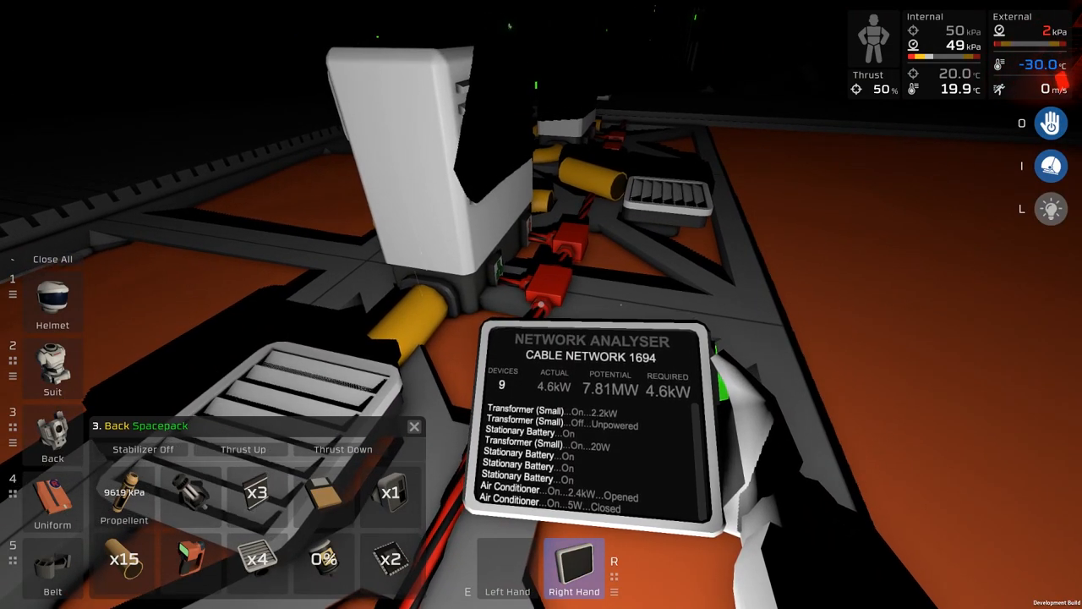
Remove the Network Analyser cartridge from the tablet and stow it, fitting the Atmos Analyser instead
click(342, 449)
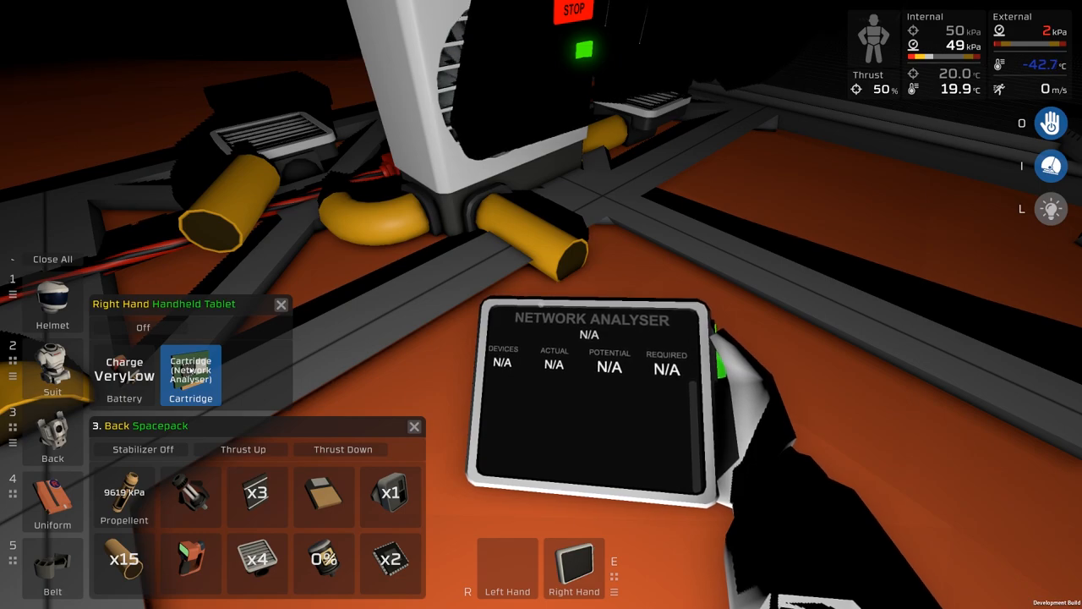
click(257, 562)
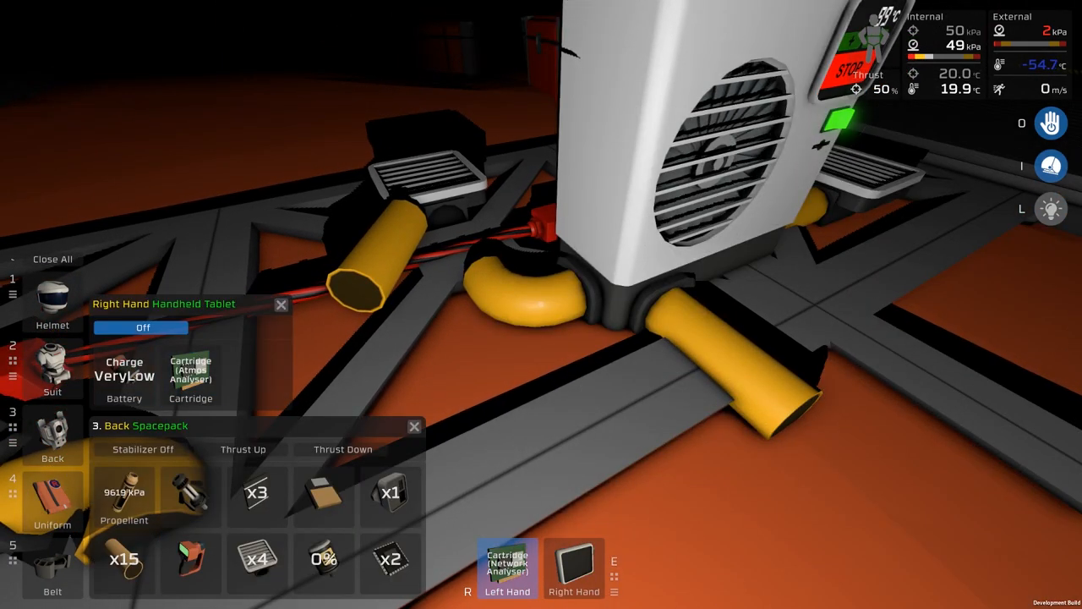
click(412, 426)
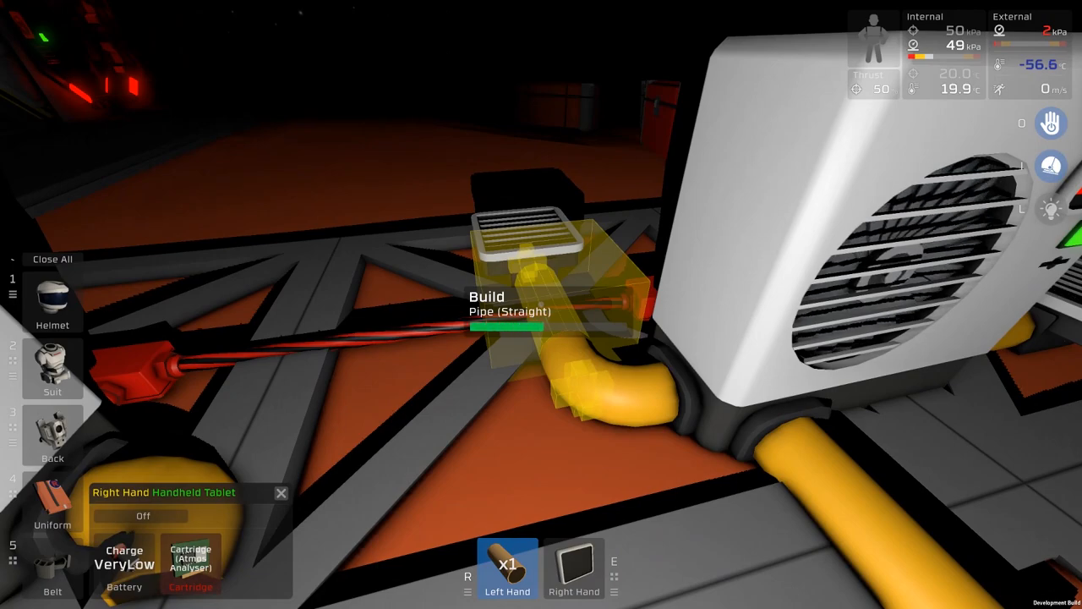
Lay straight pipe segments from the air conditioner outlet and select the corner pipe variant
click(575, 568)
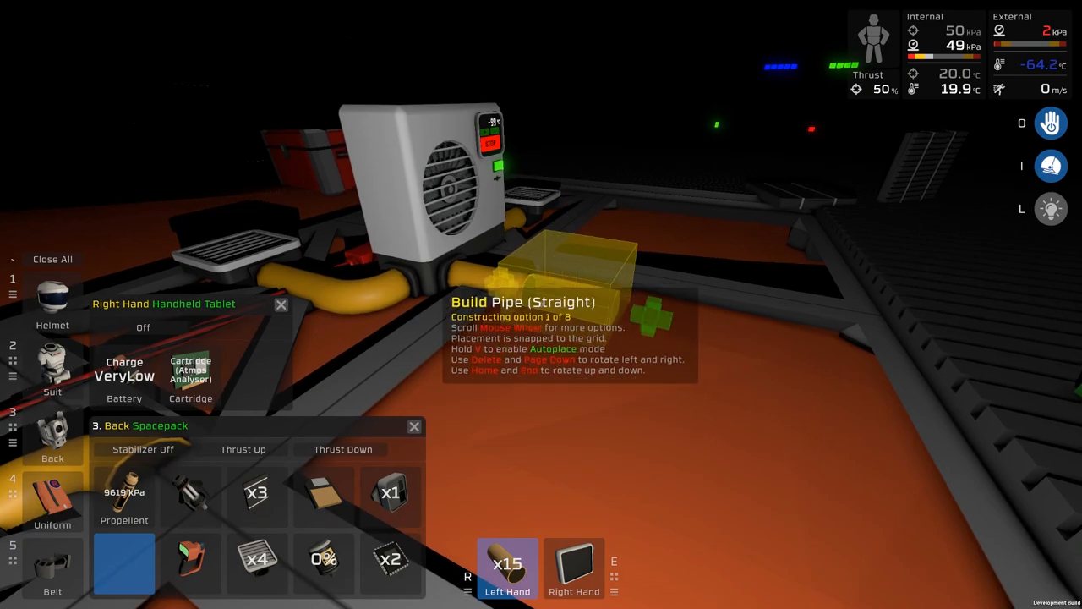
scroll(down, 3)
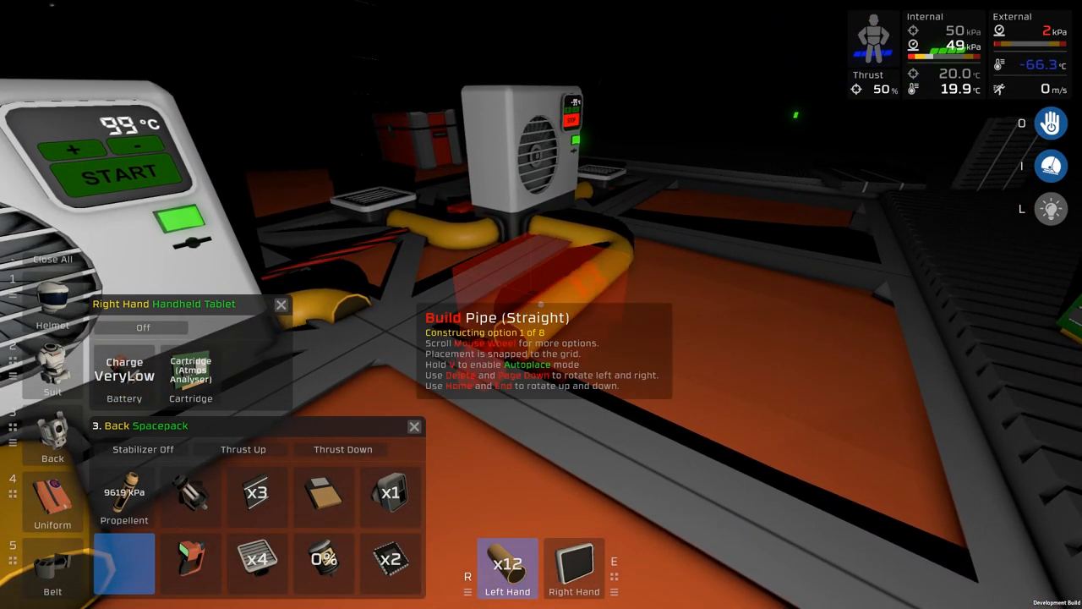
scroll(down, 3)
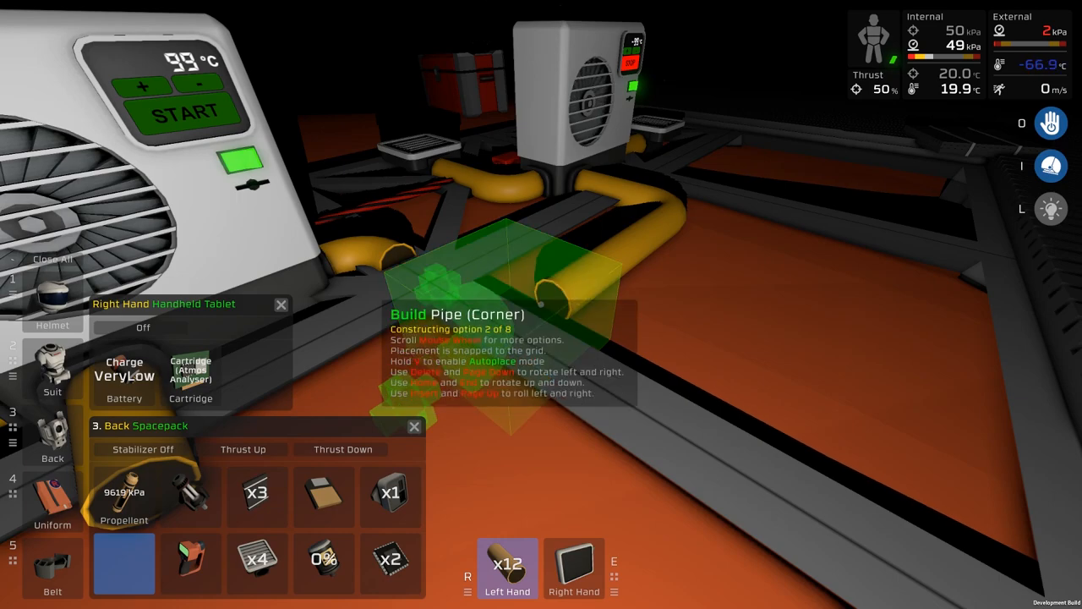